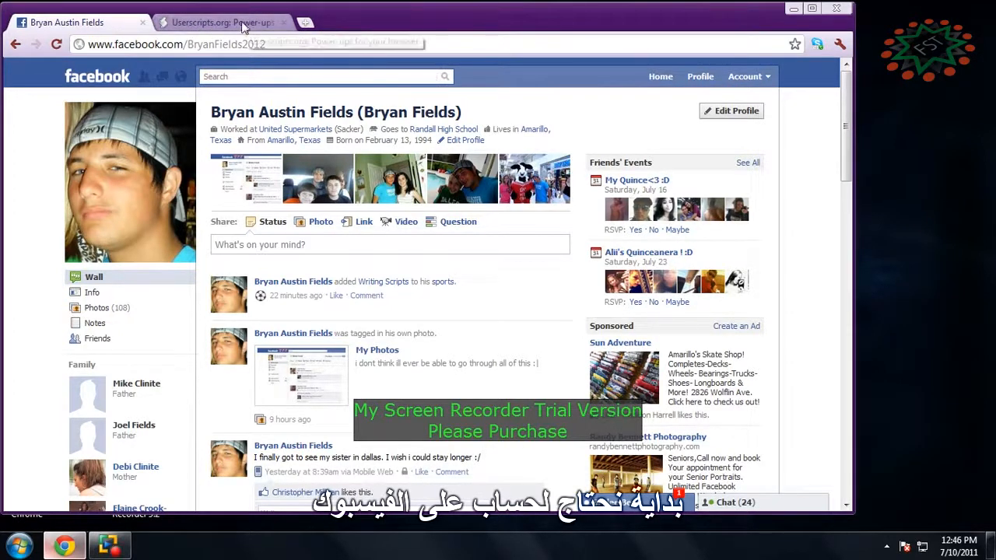
Switch from the Facebook profile to the userscripts.org tab and select its address.
{"action": "left_click", "coordinate": [221, 22]}
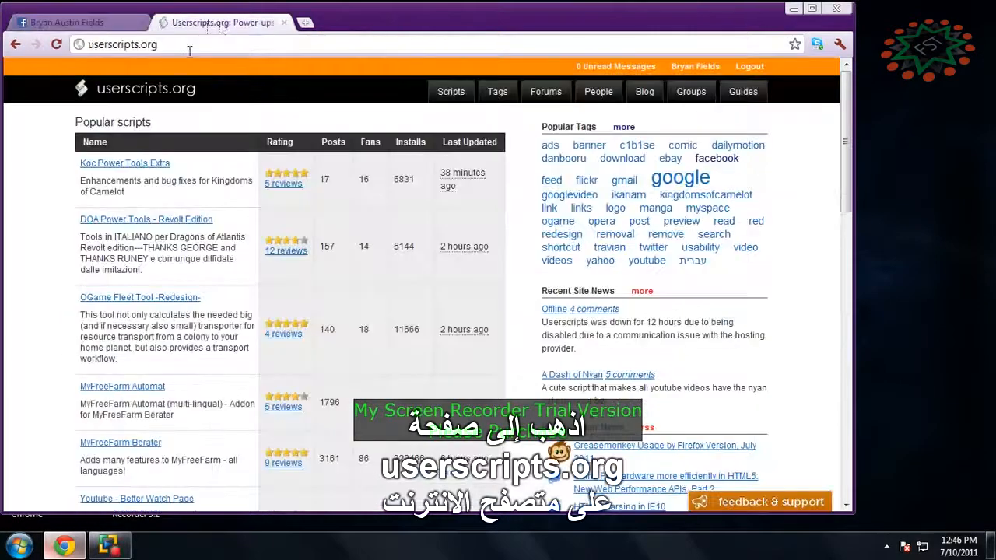
{"action": "left_click", "coordinate": [122, 43]}
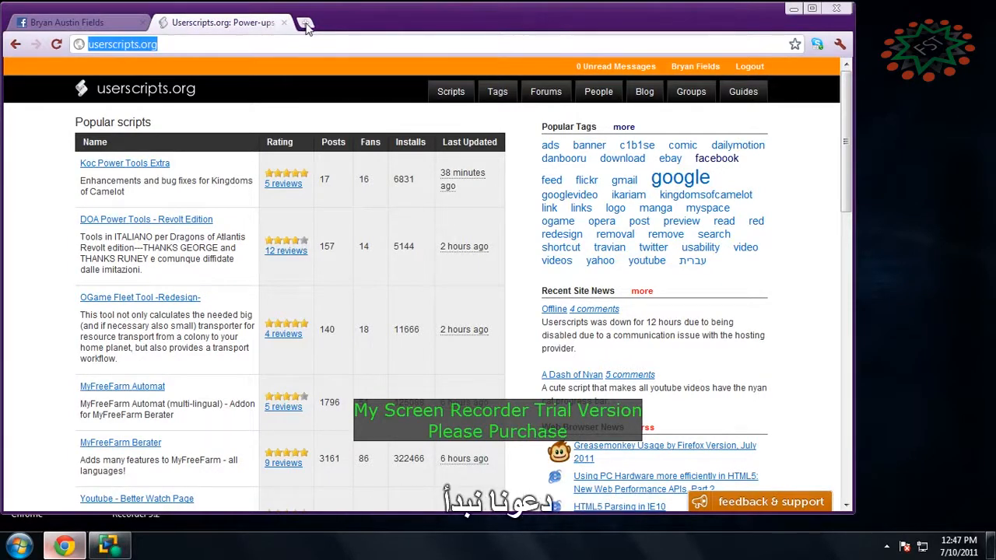
Search userscripts.org's Scripts list for 'Facebook Messages', returning 87 scripts.
{"action": "left_click", "coordinate": [305, 22]}
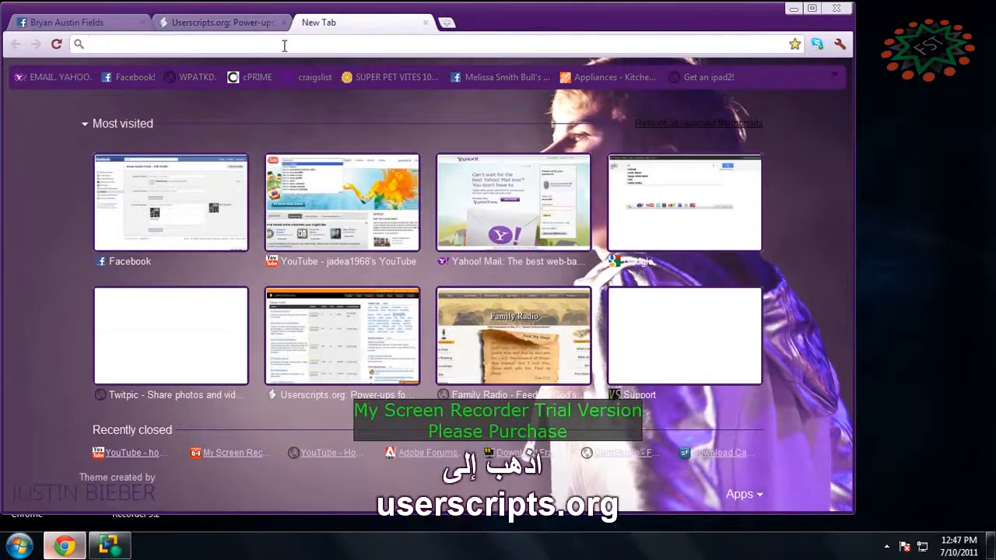
{"action": "left_click", "coordinate": [221, 22]}
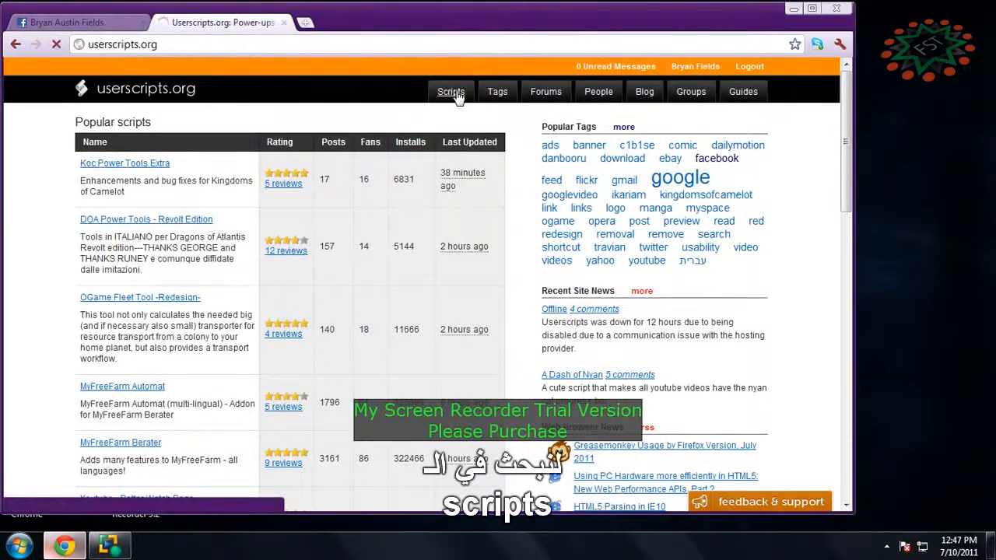
{"action": "left_click", "coordinate": [452, 91]}
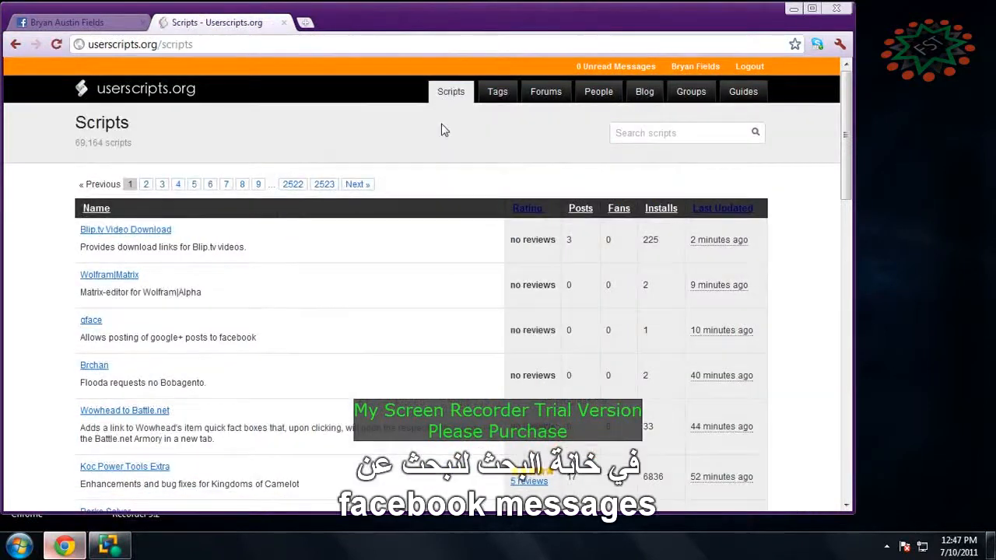
{"action": "type", "text": "Facebook Messages"}
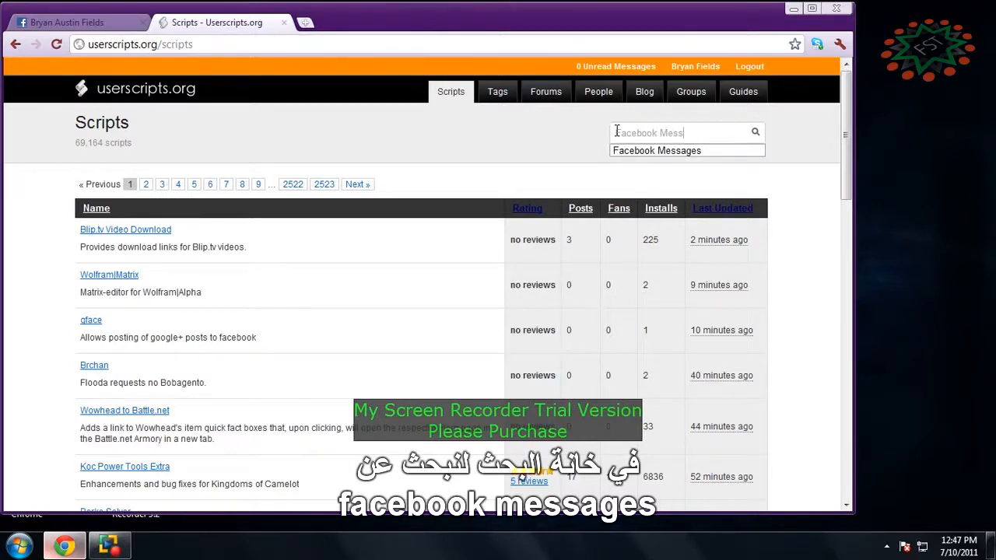
{"action": "left_click", "coordinate": [754, 132]}
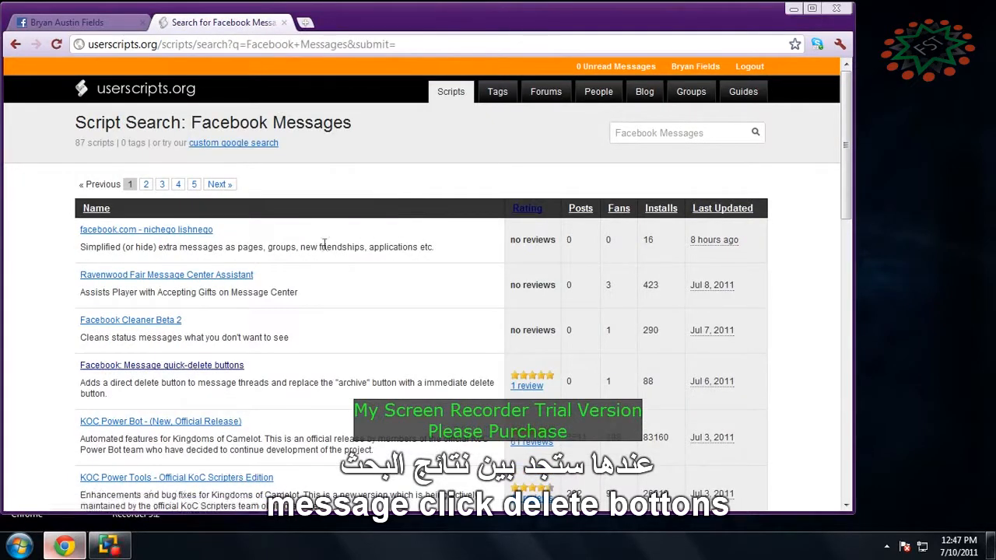
{"action": "mouse_move", "coordinate": [262, 362]}
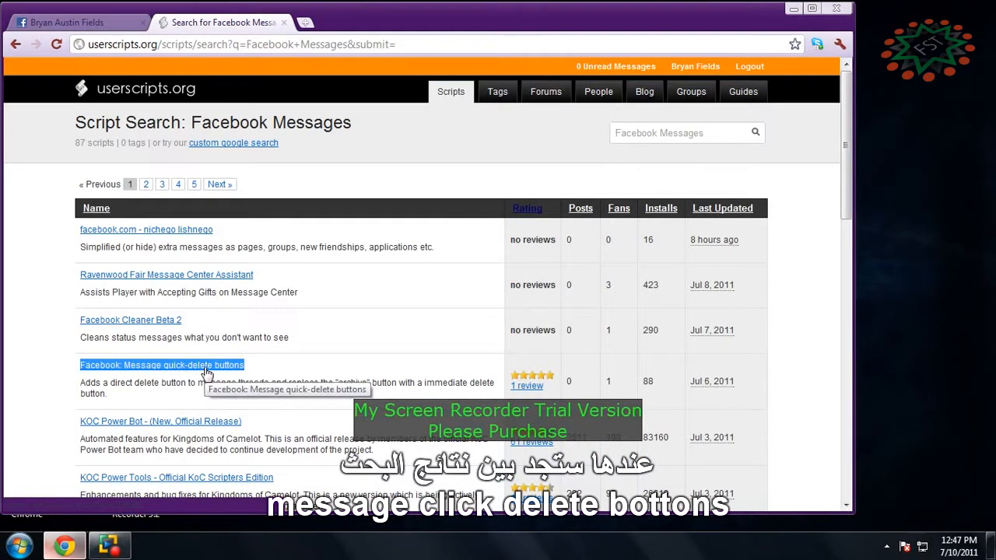
Install the 'Facebook: Message quick-delete buttons' script from its userscripts.org page.
{"action": "left_click", "coordinate": [162, 365]}
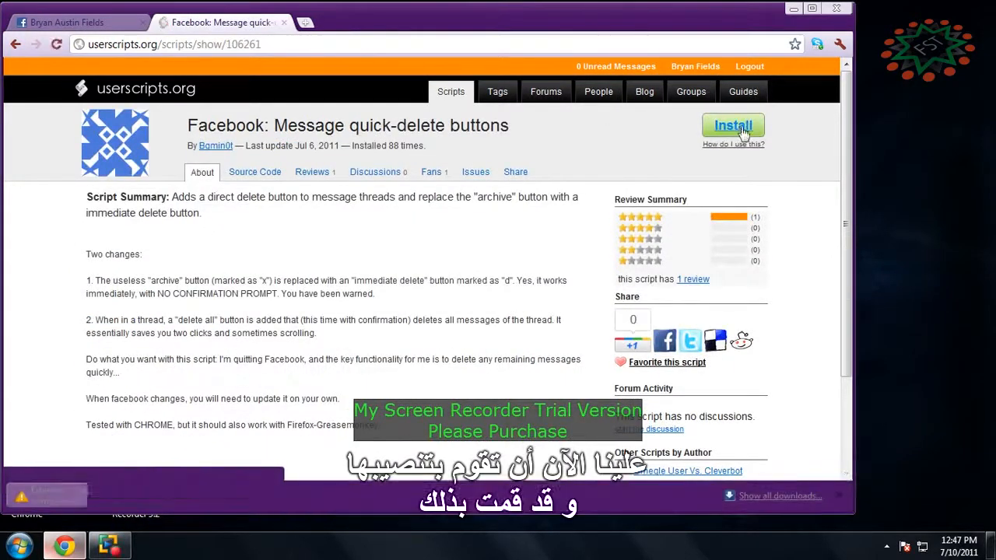
{"action": "left_click", "coordinate": [732, 125]}
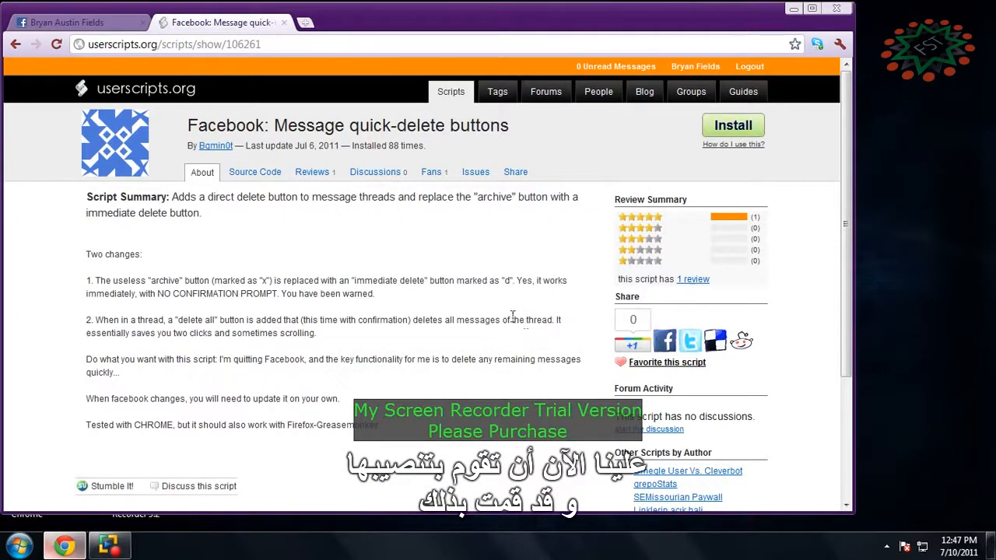
{"action": "left_click", "coordinate": [839, 44]}
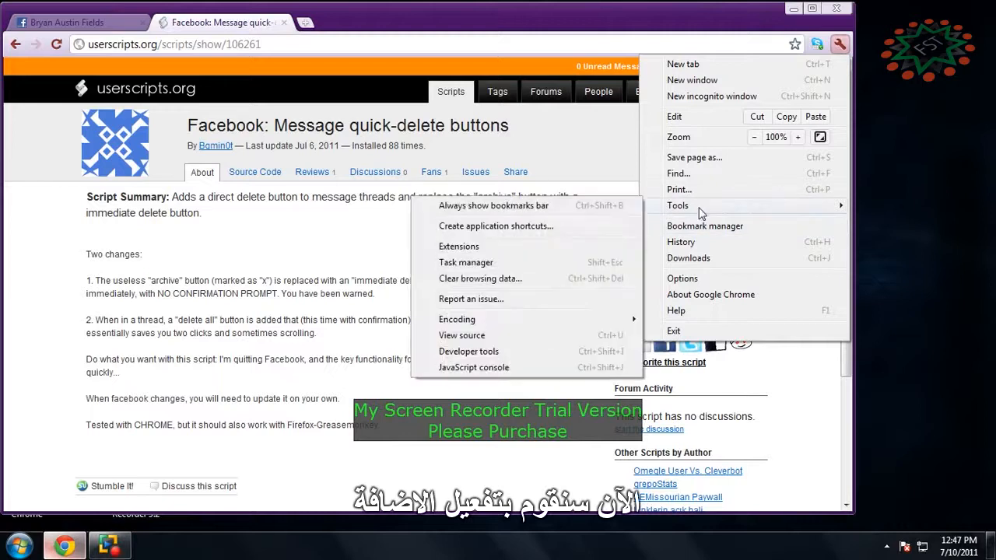
Enable the quick-delete buttons extension under Tools > Extensions and close Chrome.
{"action": "left_click", "coordinate": [459, 246]}
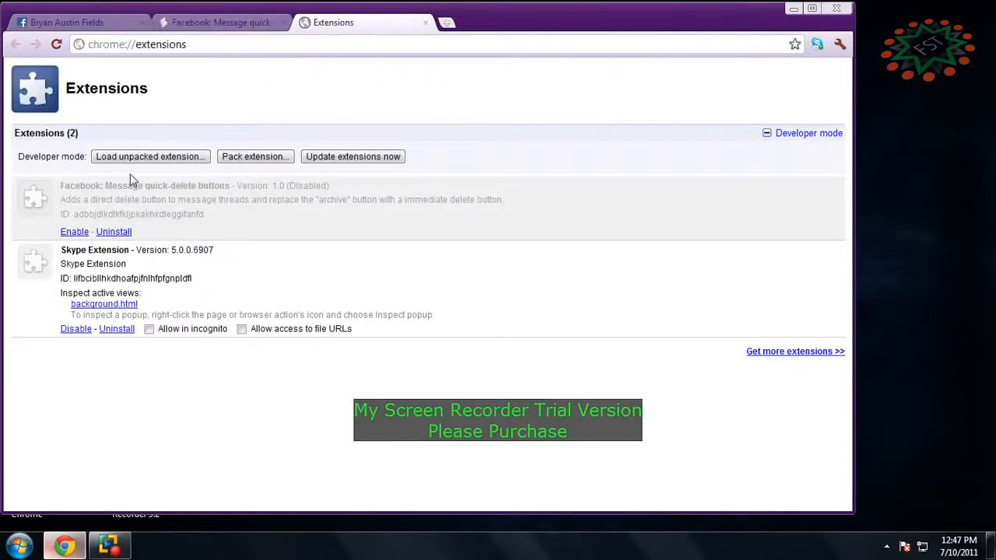
{"action": "left_click", "coordinate": [75, 231]}
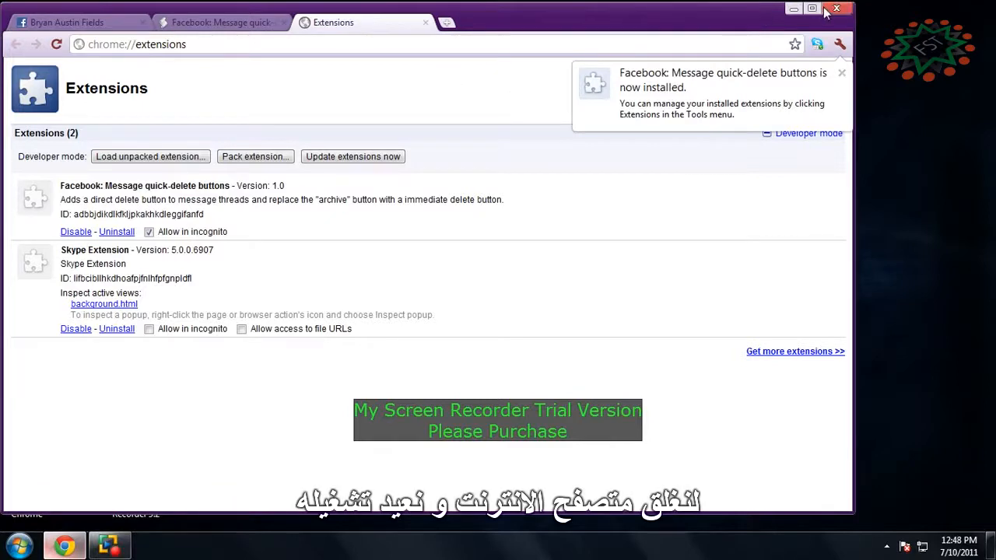
{"action": "left_click", "coordinate": [840, 73]}
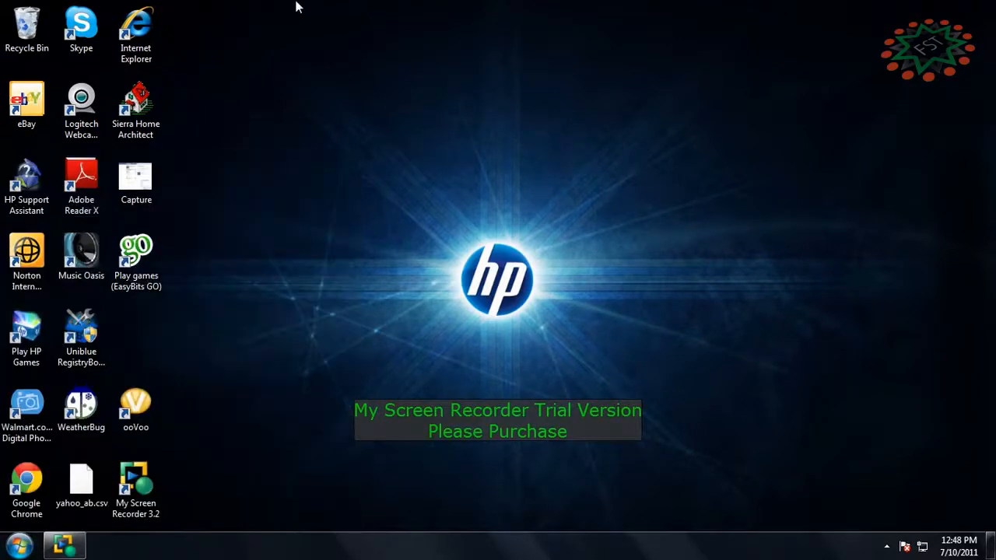
Relaunch Chrome and go to facebook.com to reach the News Feed.
{"action": "left_click", "coordinate": [25, 482]}
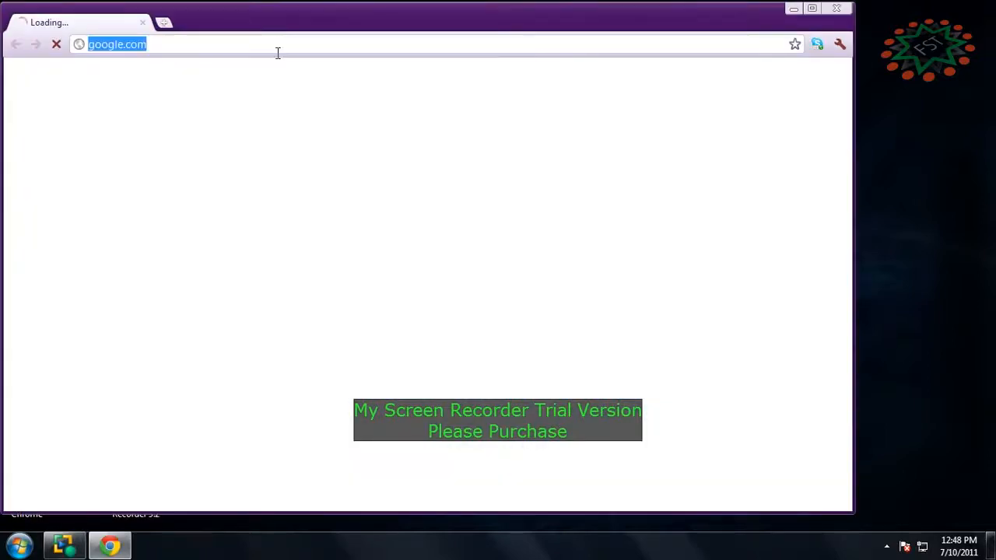
{"action": "type", "text": "facebook.com"}
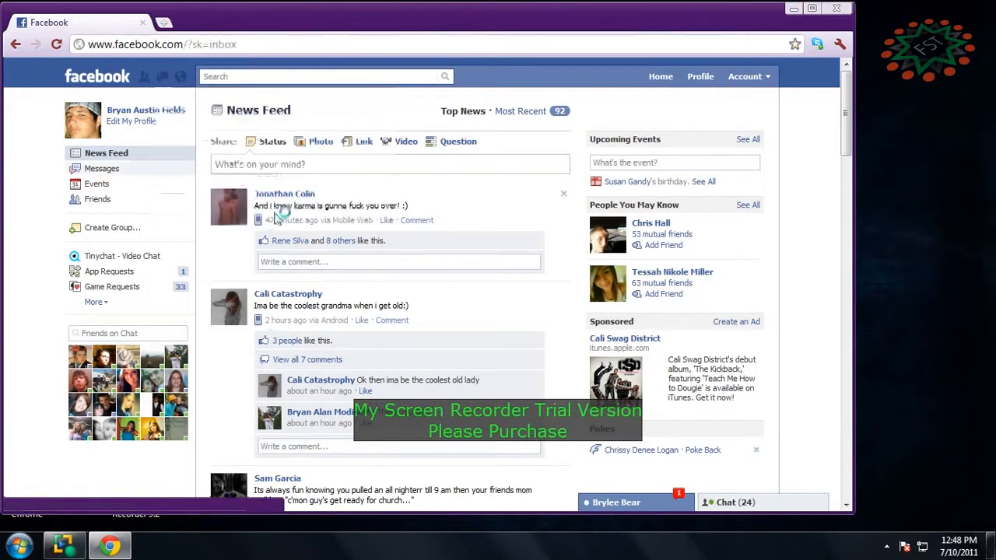
{"action": "left_click", "coordinate": [103, 168]}
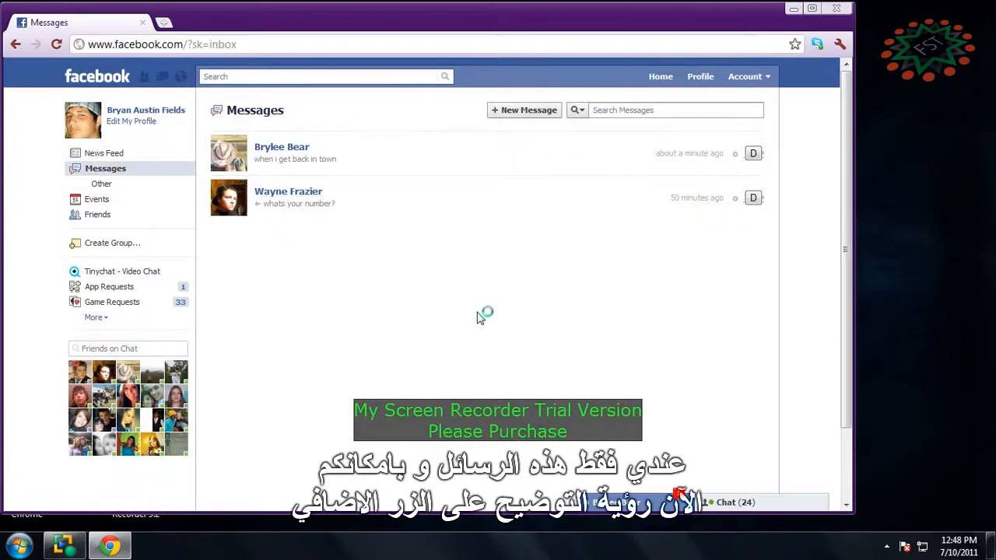
{"action": "mouse_move", "coordinate": [305, 255]}
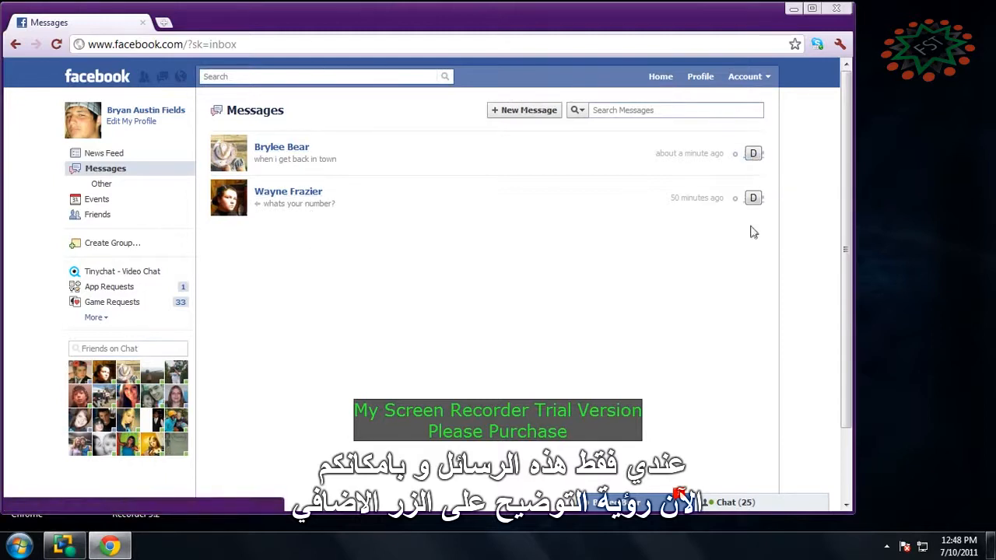
{"action": "mouse_move", "coordinate": [753, 154]}
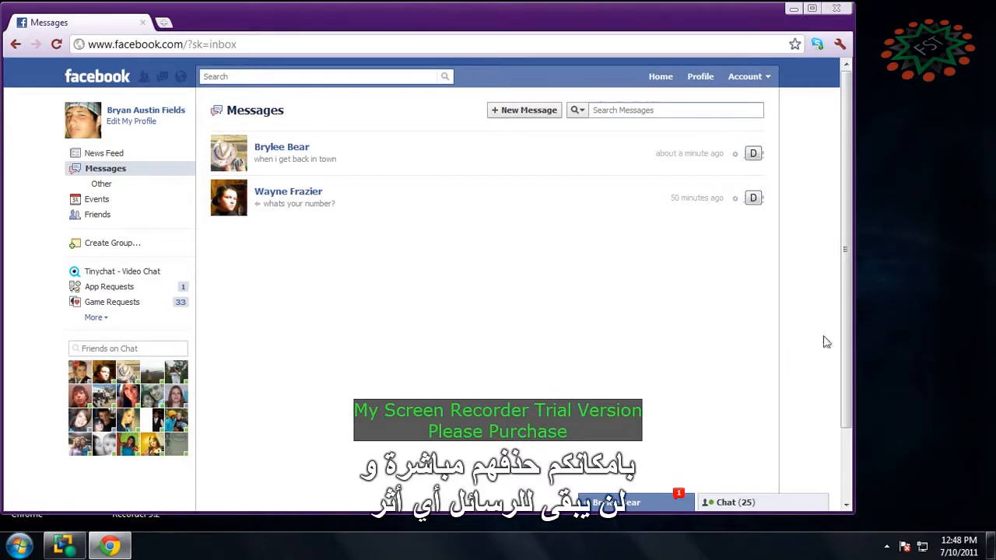
{"action": "mouse_move", "coordinate": [593, 532]}
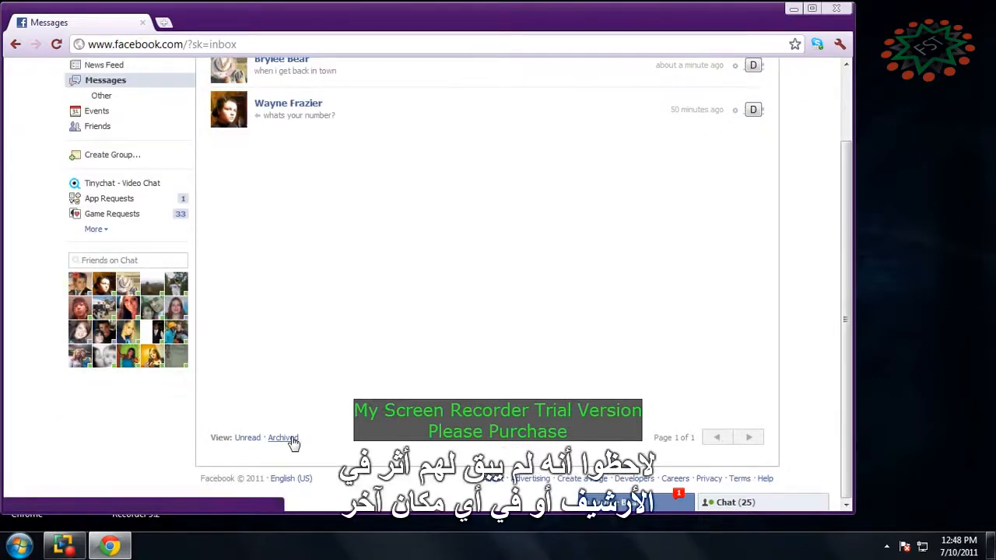
{"action": "left_click", "coordinate": [282, 437]}
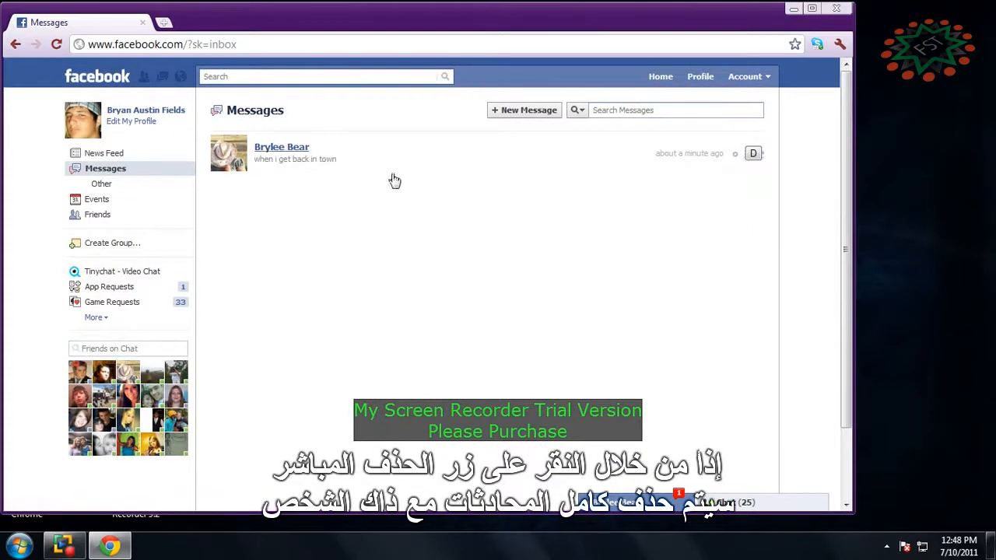
{"action": "mouse_move", "coordinate": [310, 196]}
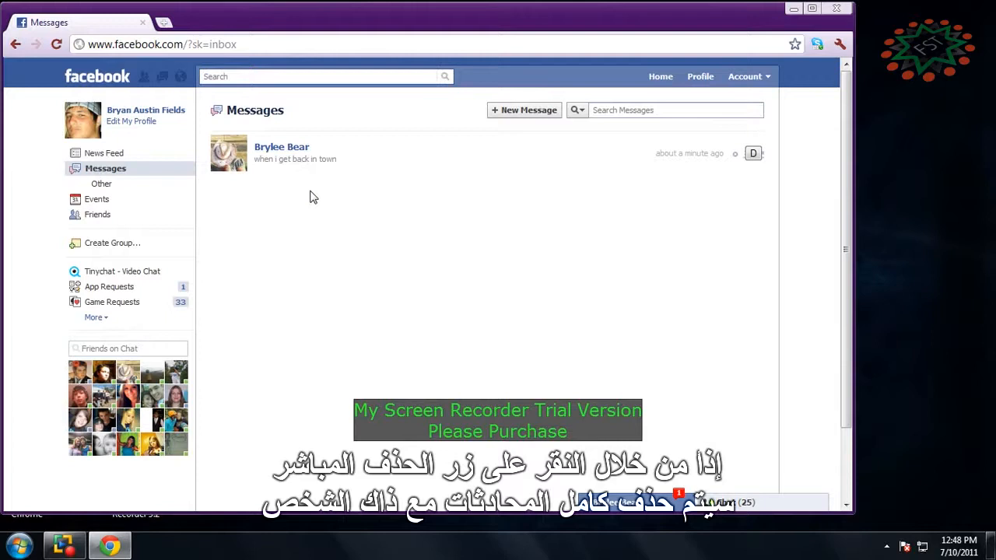